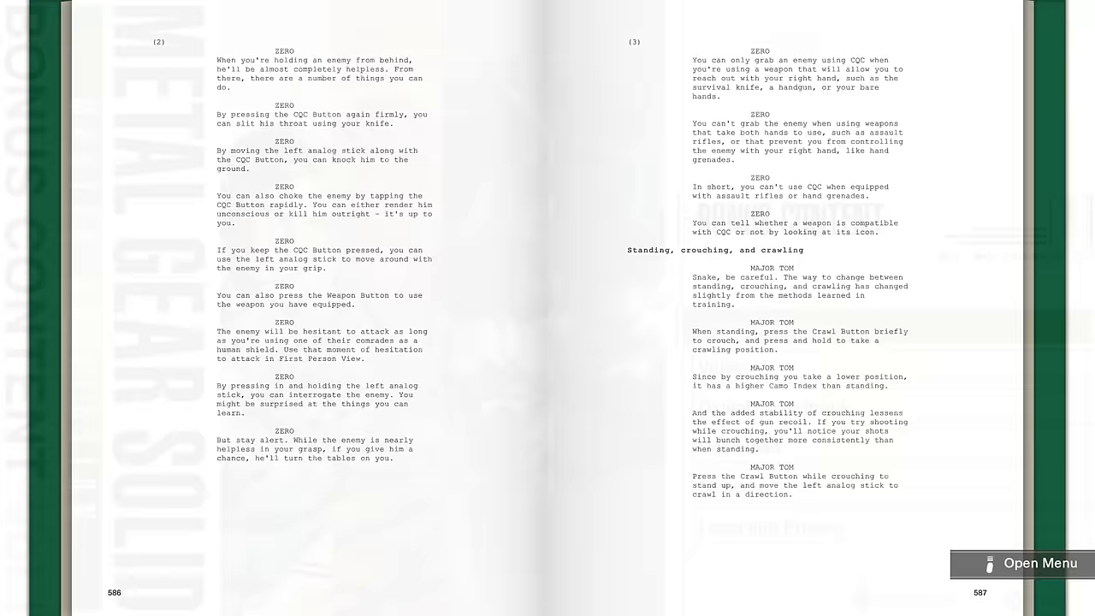
# - Exit the CQC and crouching script pages and return to the Switch Home Menu
pyautogui.click(1039, 563)
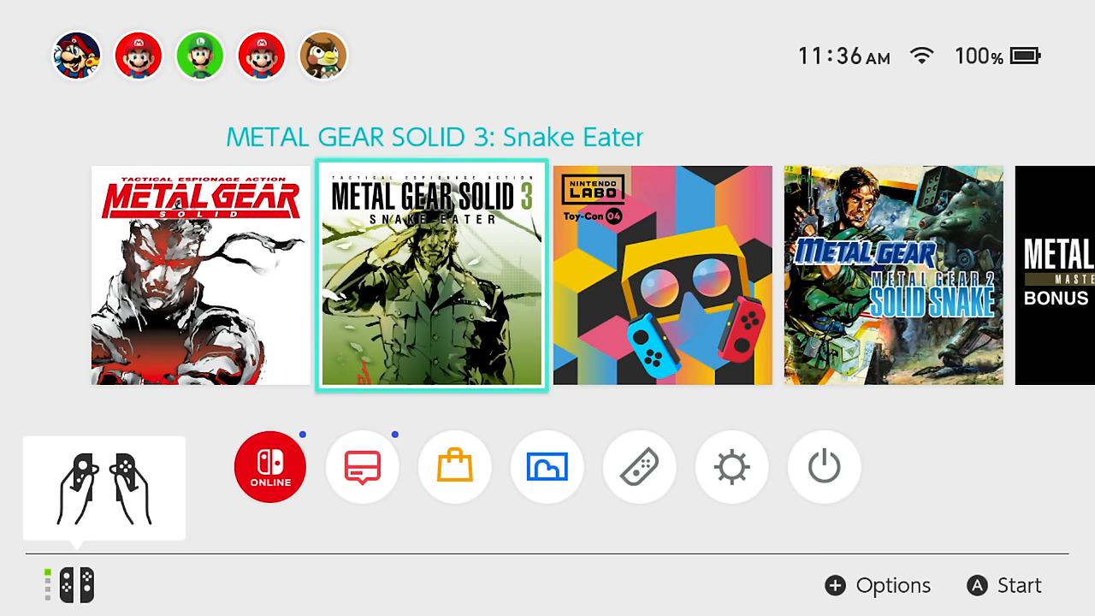
# - Launch Metal Gear Solid from its Home Menu tile and reach Select Game Level
pyautogui.click(431, 274)
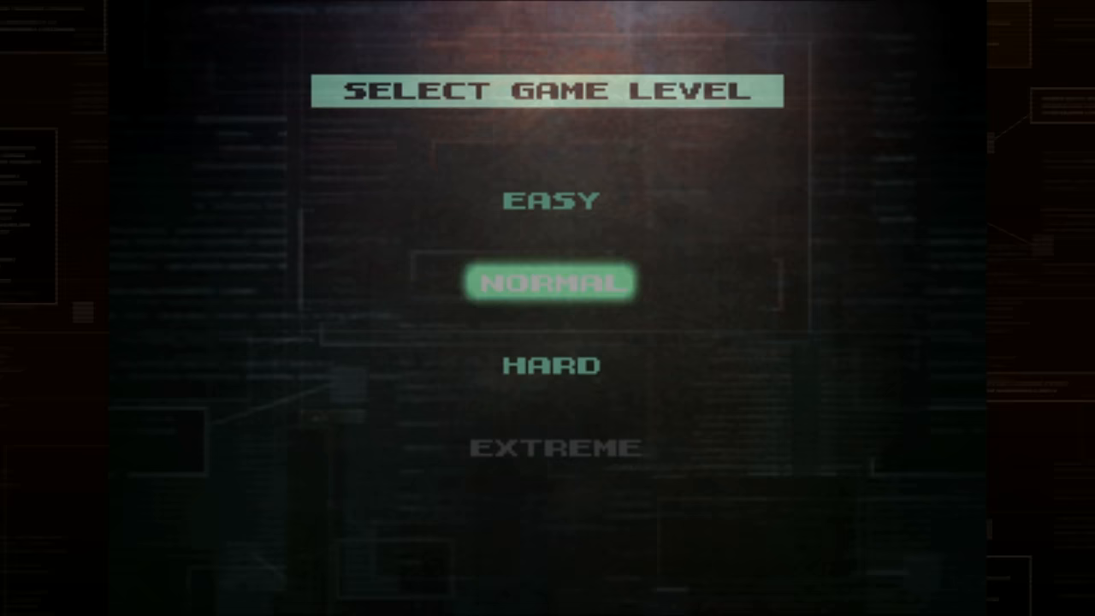
# - Open Metal Gear Solid's Start Menu and its language pack download options
pyautogui.click(551, 280)
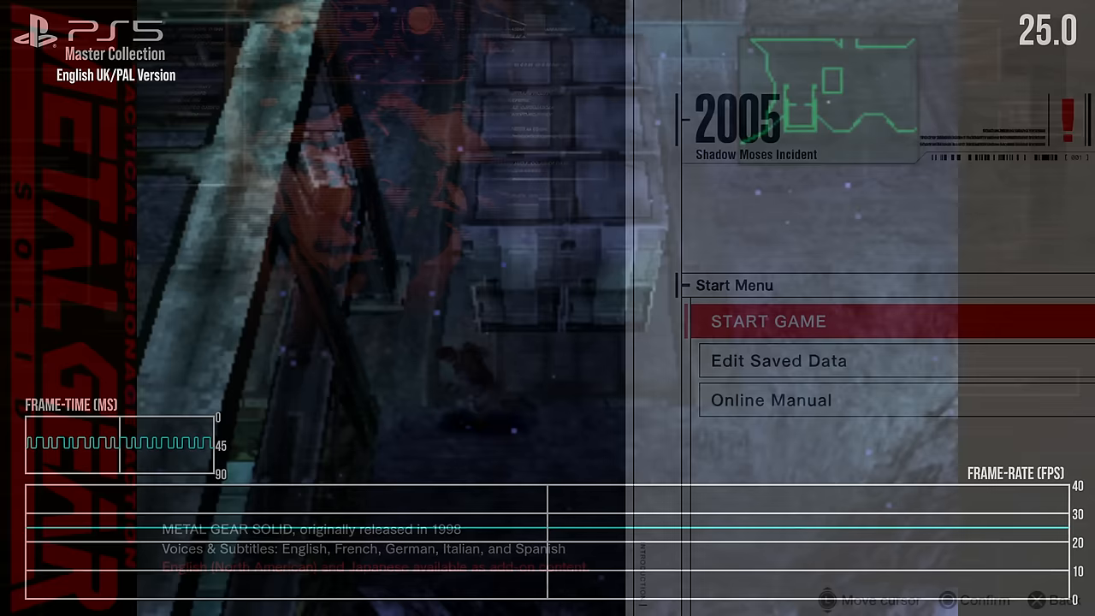
pyautogui.click(768, 320)
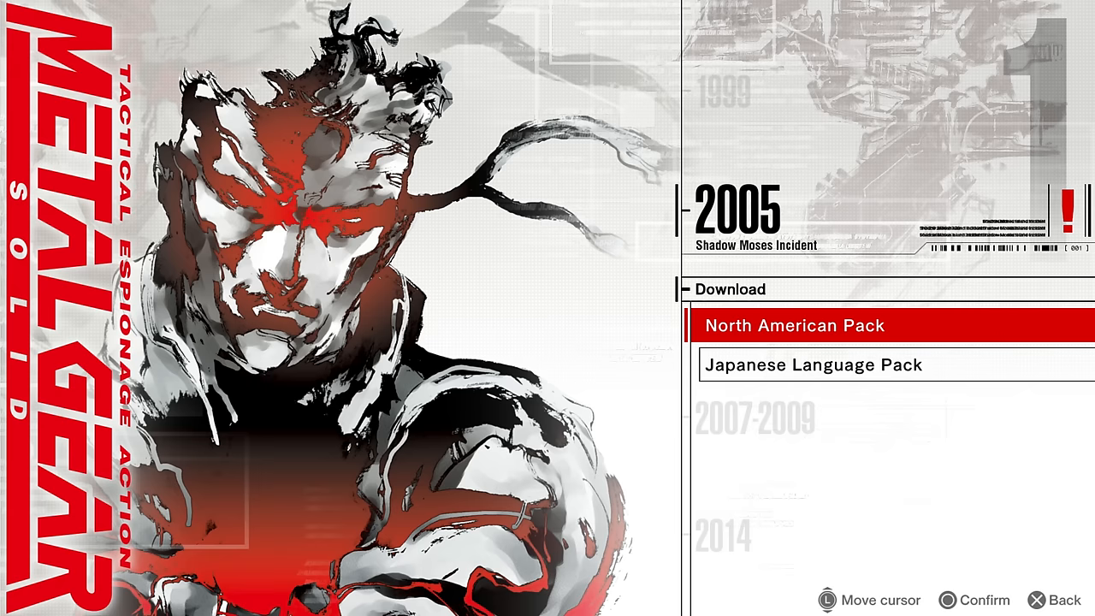
# - Confirm downloading the North American Pack to bring up the PlayStation Store prompt
pyautogui.click(793, 325)
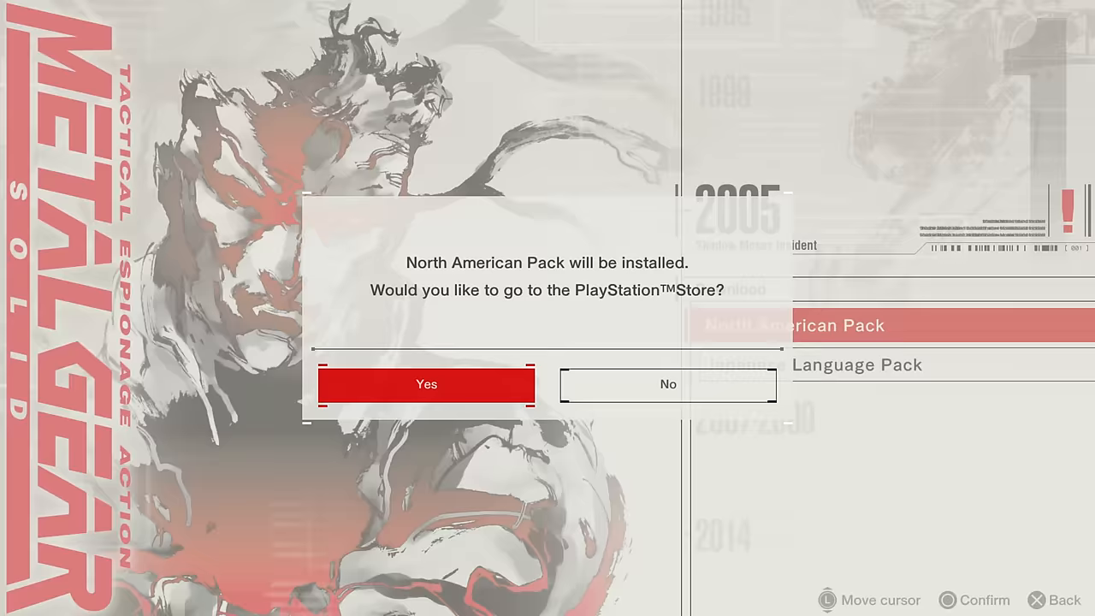
# - Accept installing the North American Pack, returning to the US/NTSC Start Menu
pyautogui.click(427, 384)
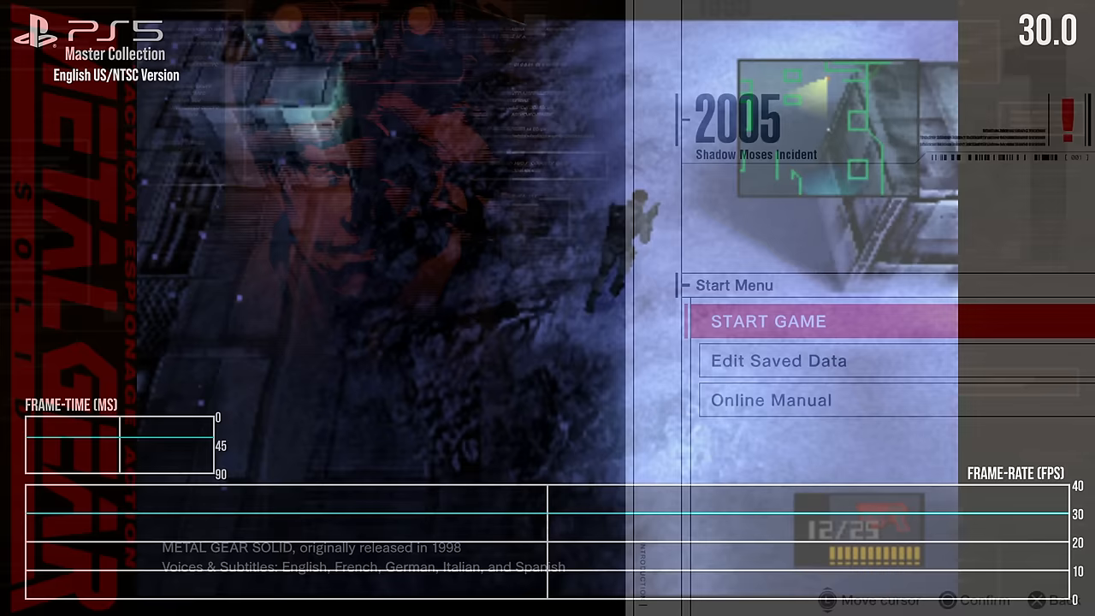
pyautogui.click(768, 321)
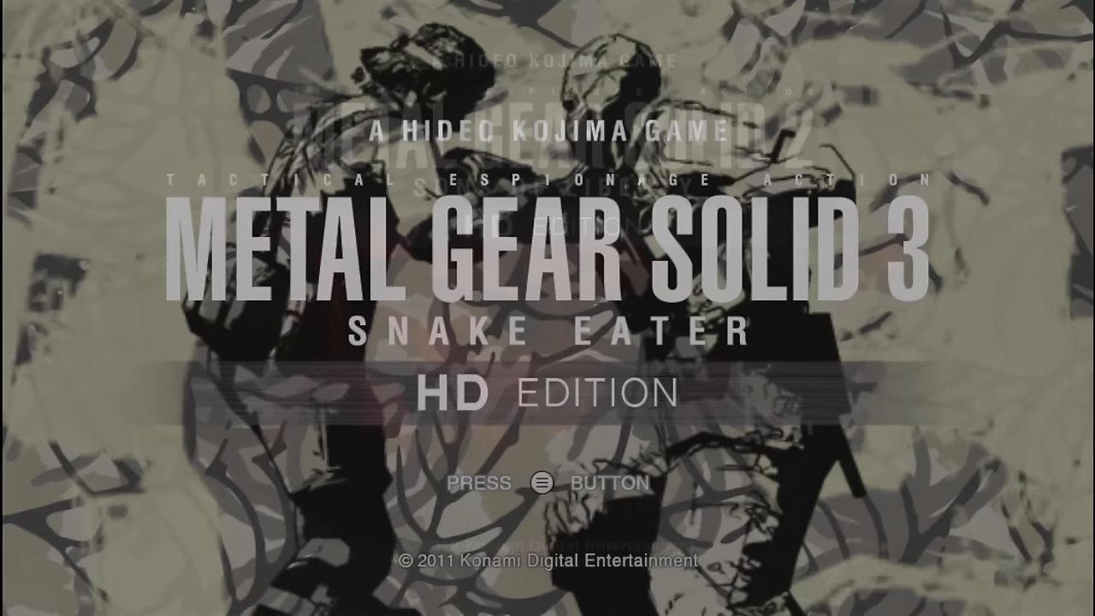
pyautogui.press('enter')
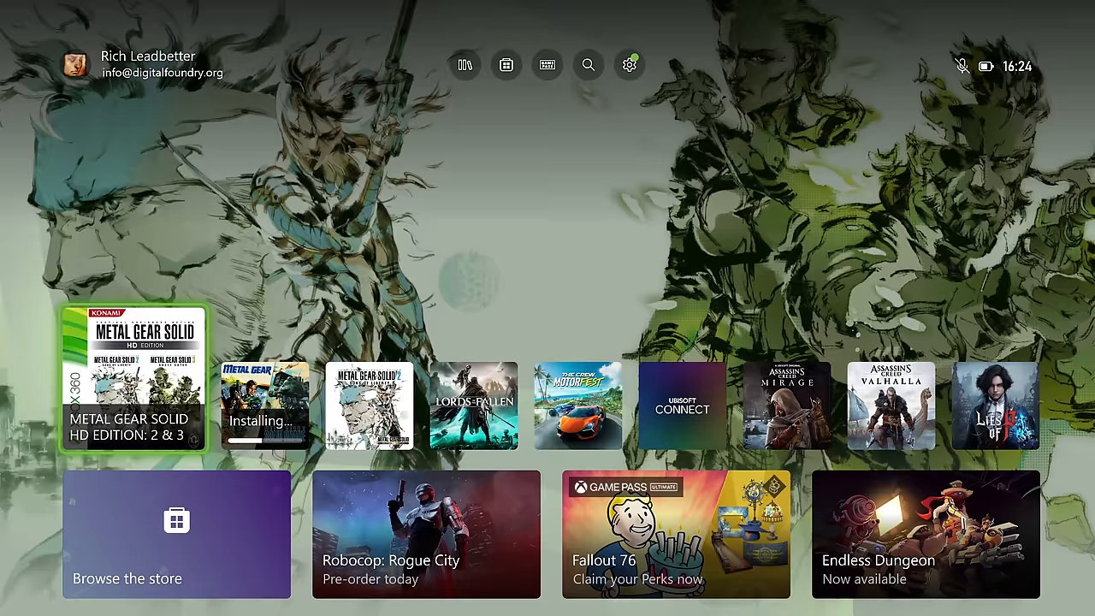
# - Launch the Metal Gear Solid HD Edition 2 & 3 tile from the Xbox home screen
pyautogui.click(132, 379)
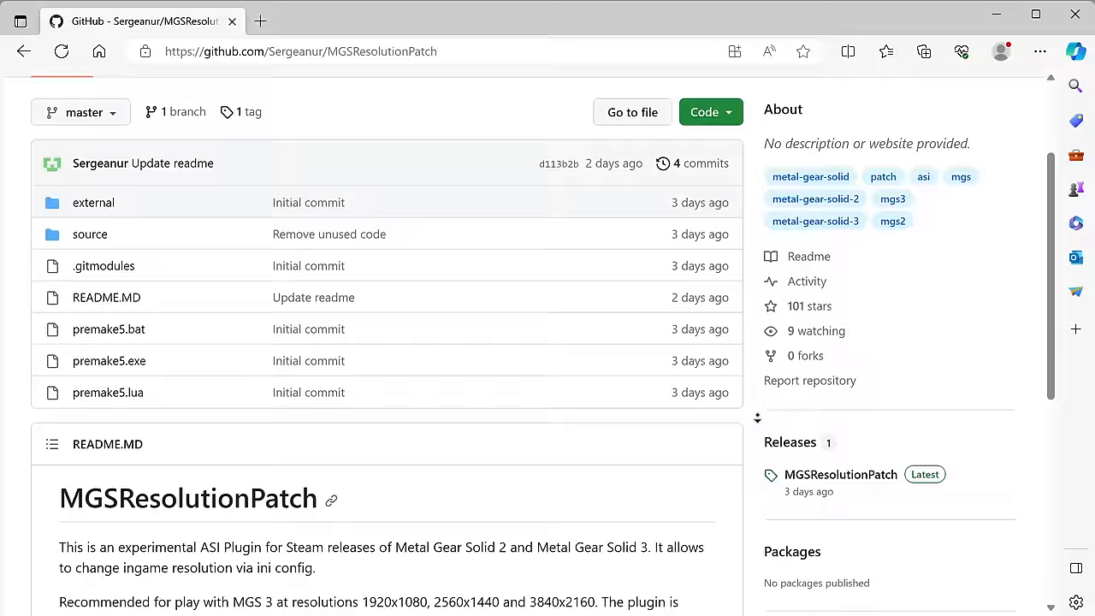
# - Scroll the MGSResolutionPatch page to the README description and Installation section
pyautogui.scroll(-3)
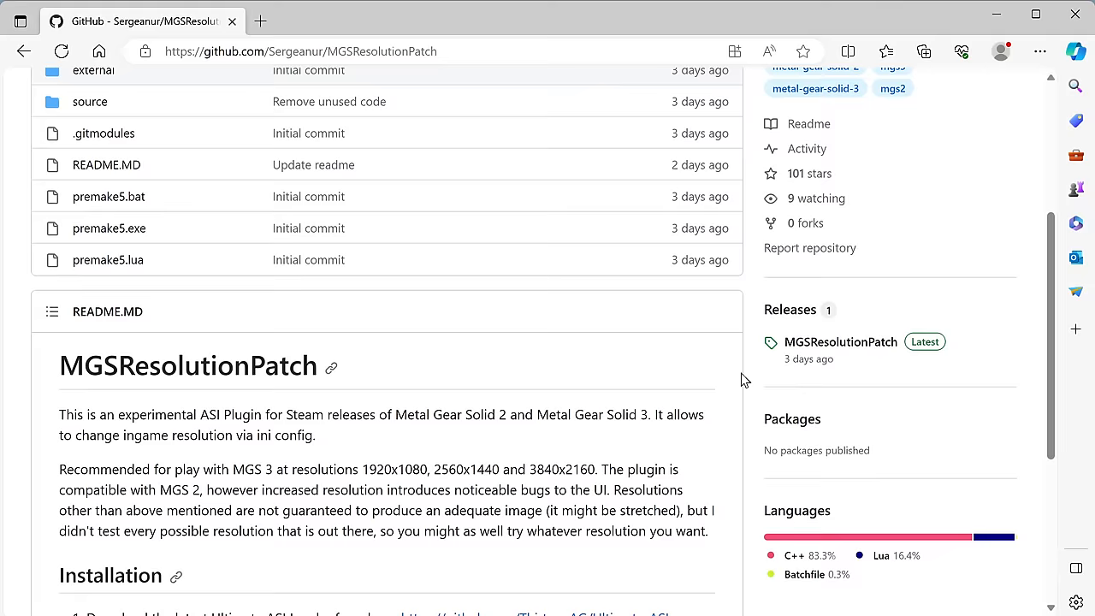